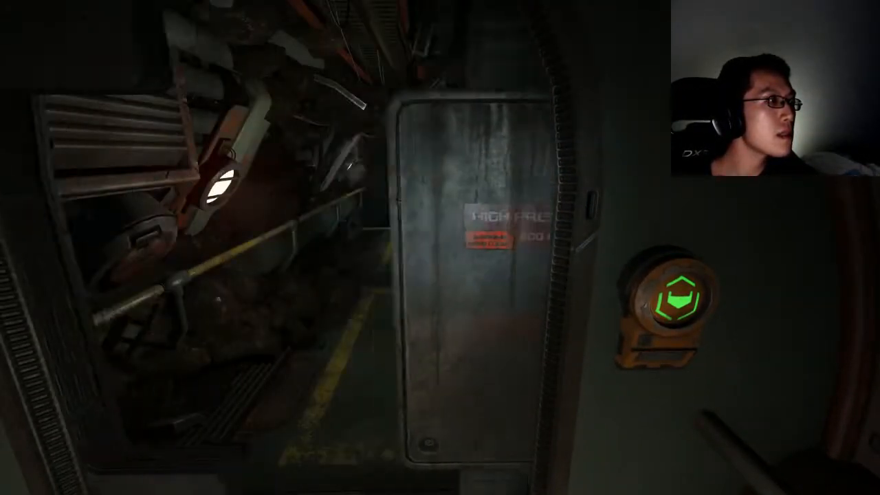
{"action": "mouse_move", "coordinate": [440, 248]}
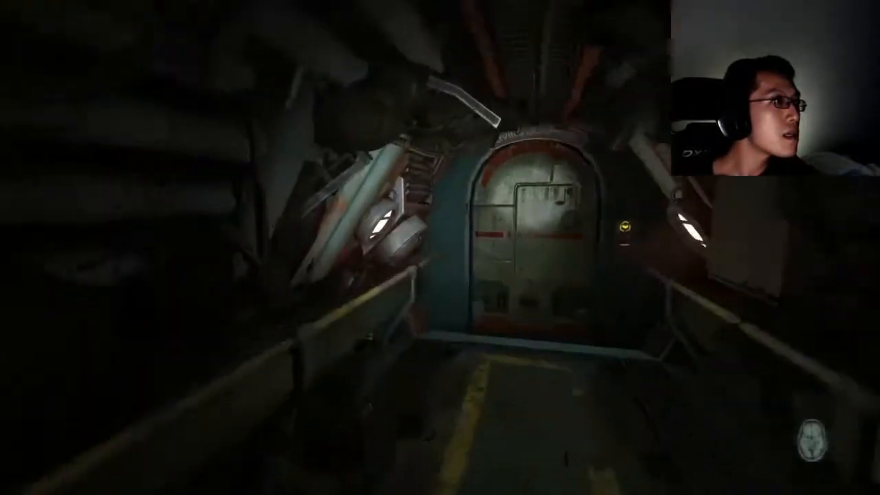